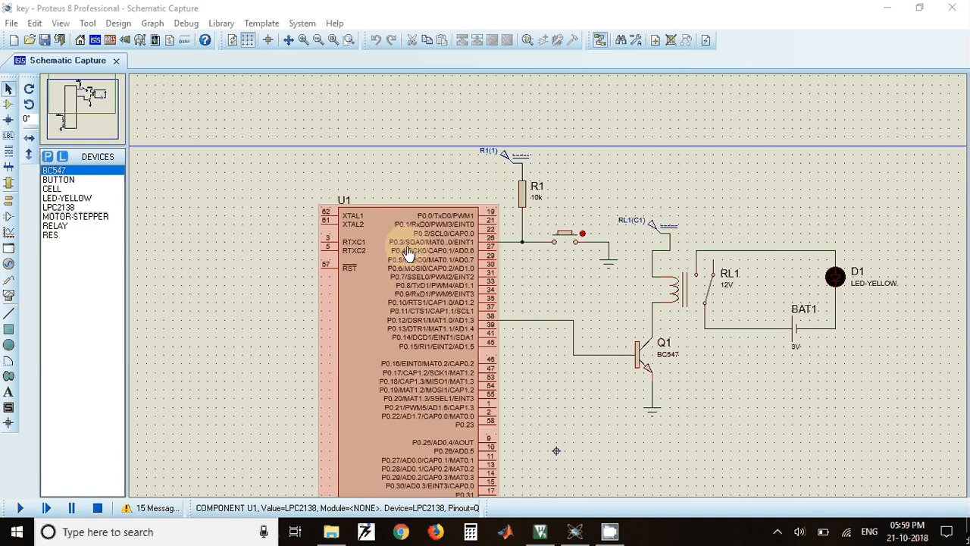
Step: Review the pin comments: key on P0.3, relay on P0.12 set as output via IODIR0 shift 12
left_click(689, 296)
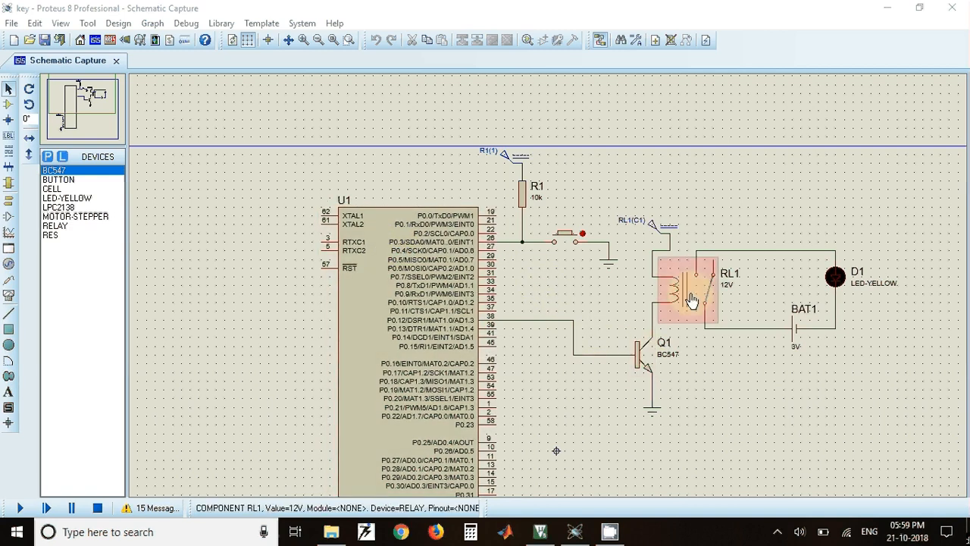
left_click(392, 328)
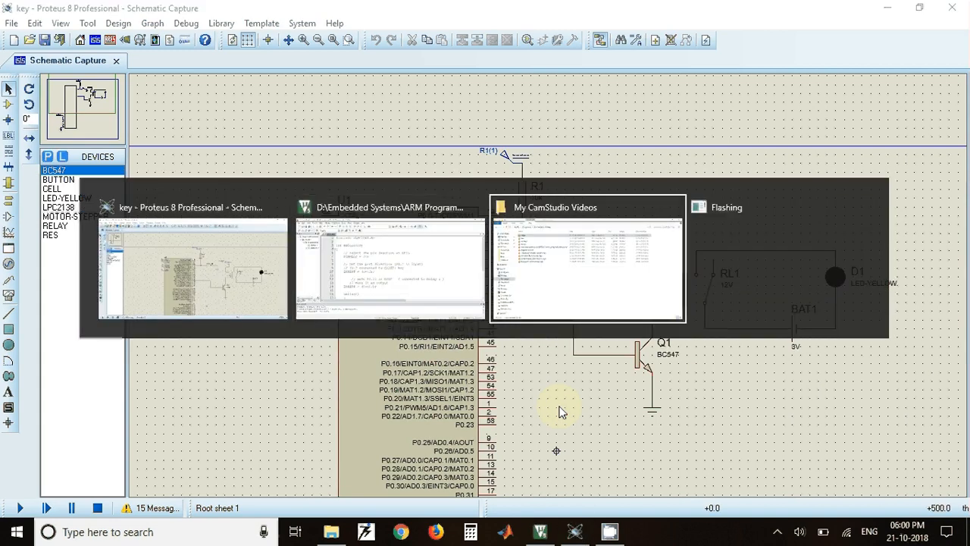
left_click(391, 206)
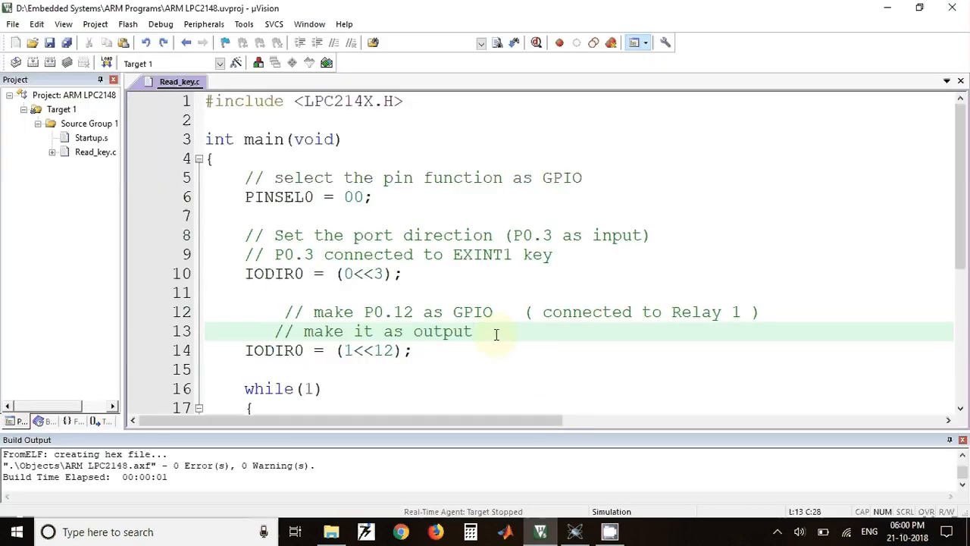
left_click(411, 255)
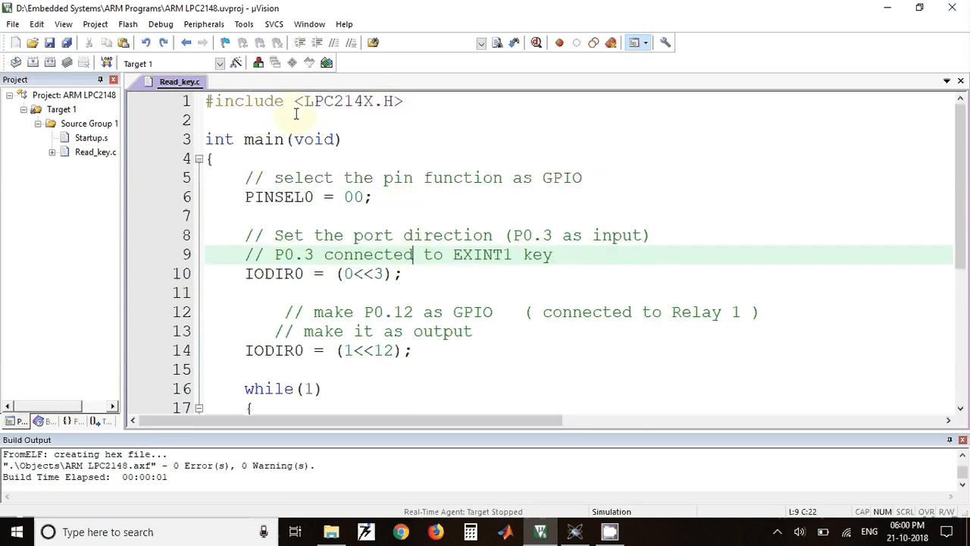
mouse_move(370, 115)
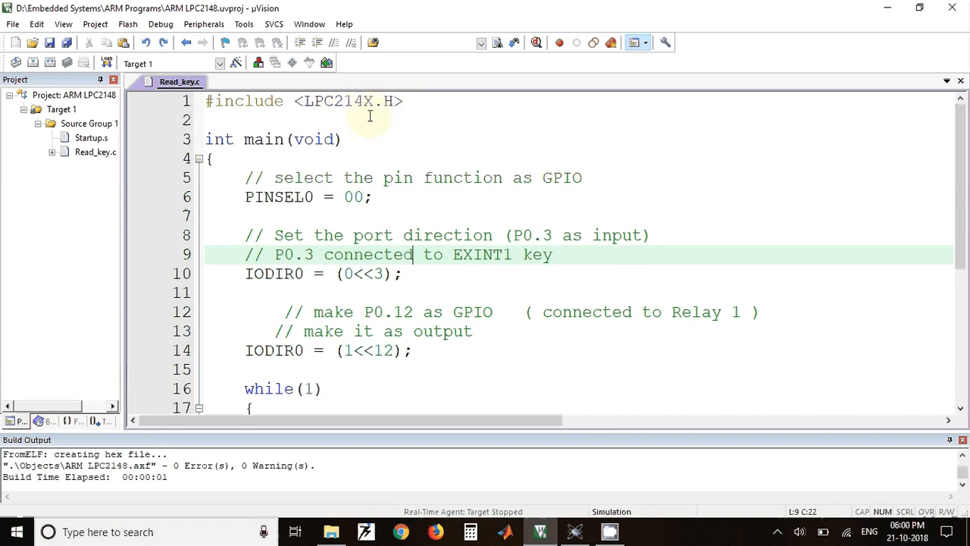
mouse_move(255, 150)
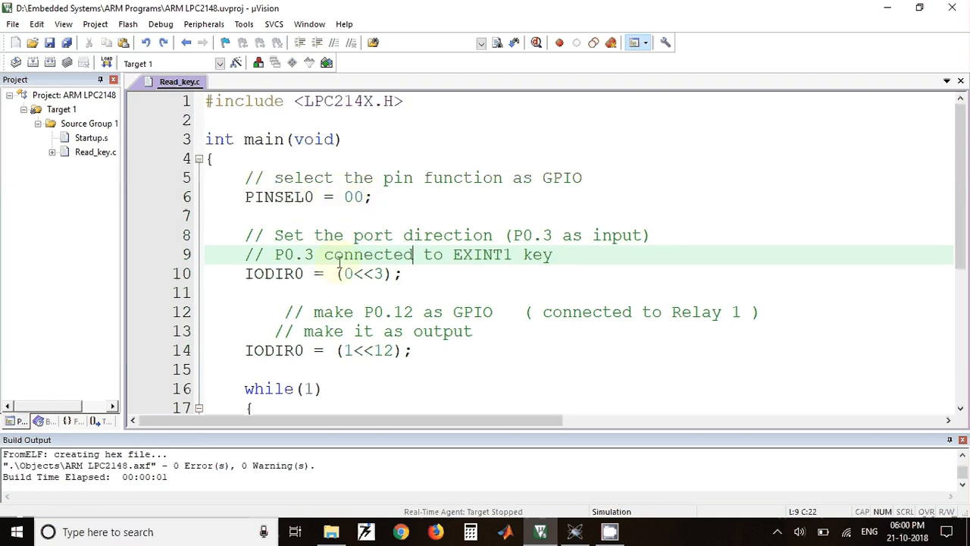
scroll("down", 3)
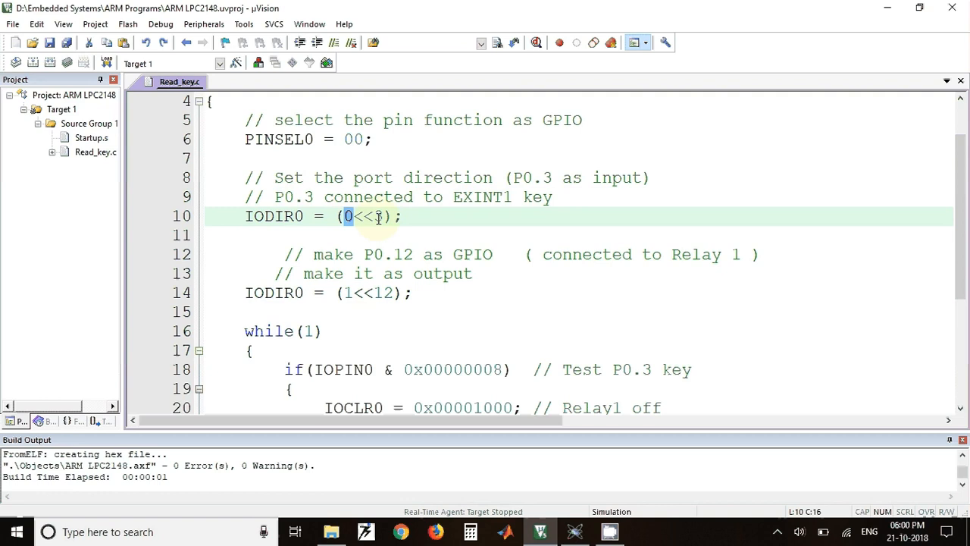
type("3")
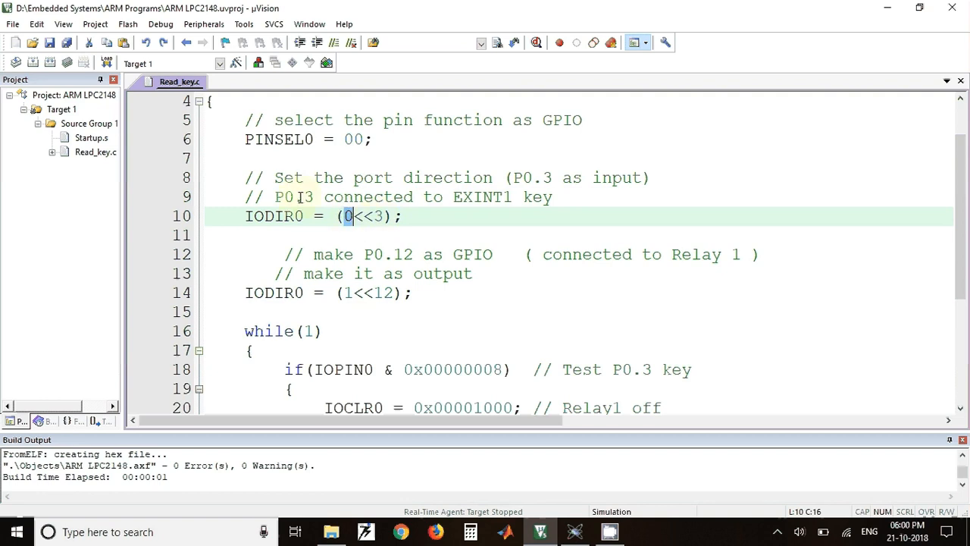
double_click(291, 197)
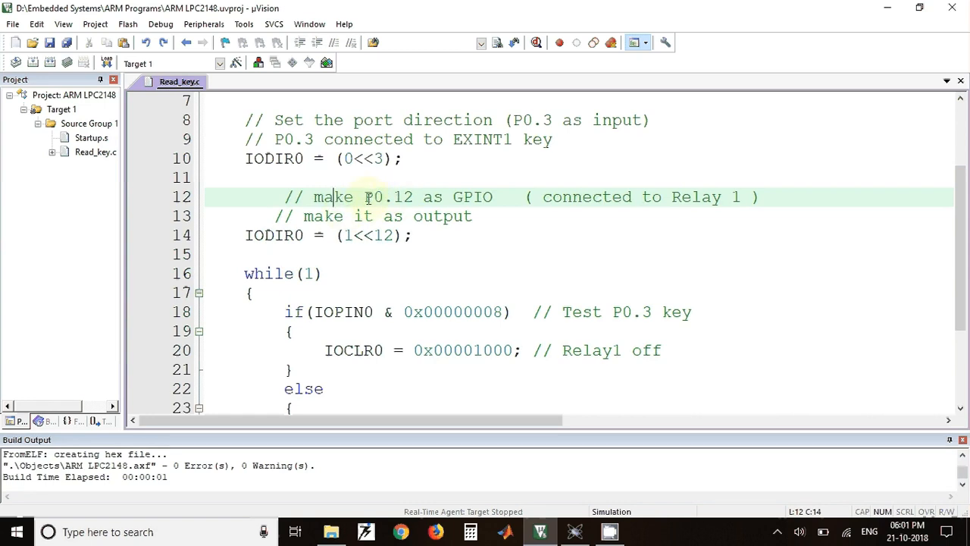
double_click(388, 197)
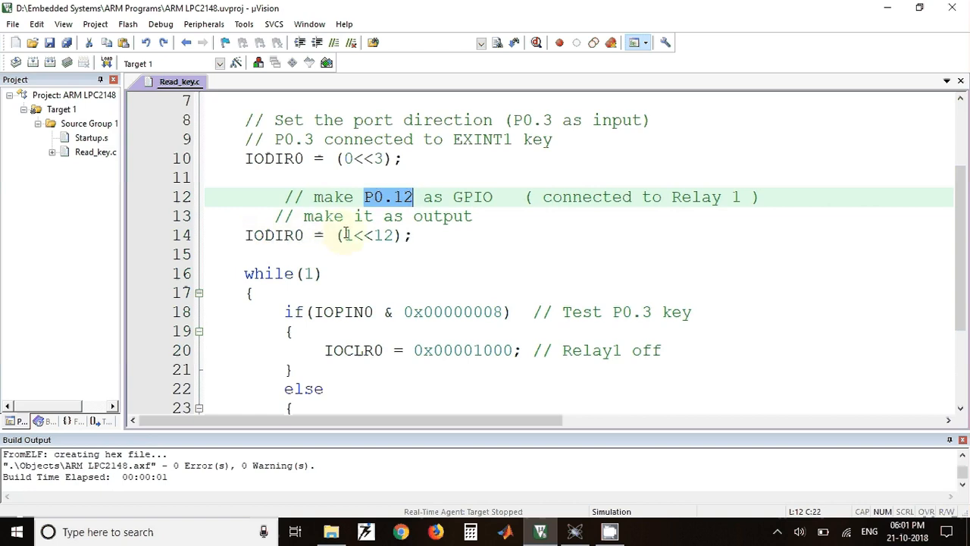
left_click(348, 235)
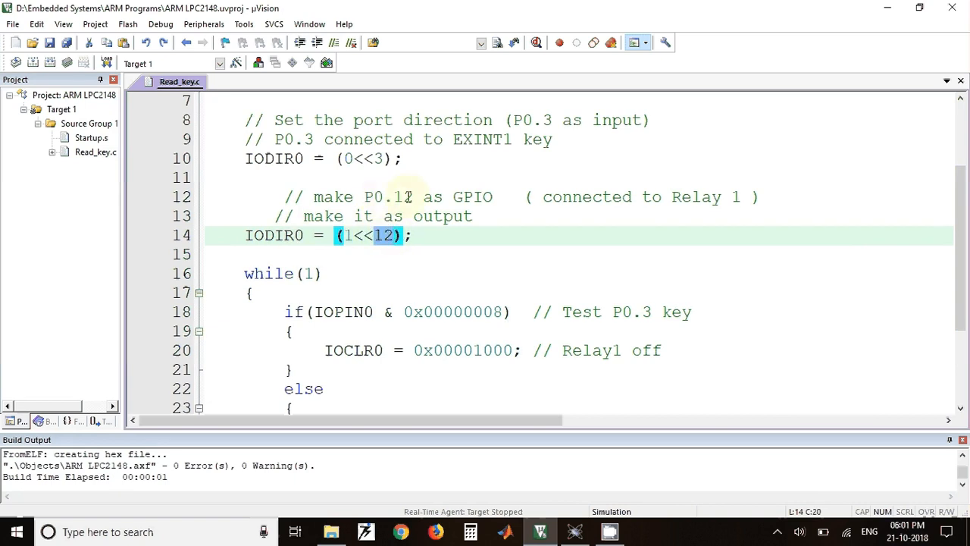
Step: Walk through the IOPIN0 key test and IOCLR0/IOSET0 relay value 0x00001000, then rebuild the hex file
scroll("down", 3)
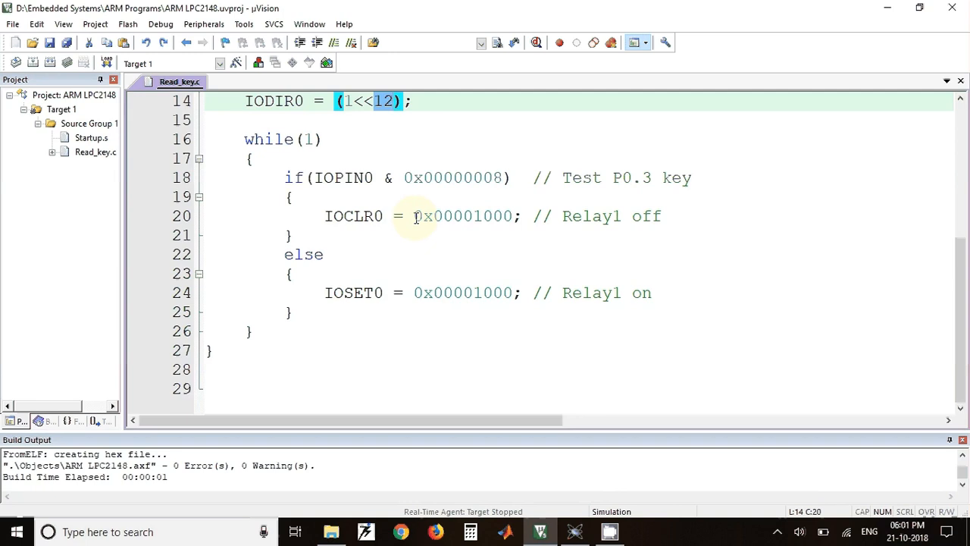
mouse_move(397, 145)
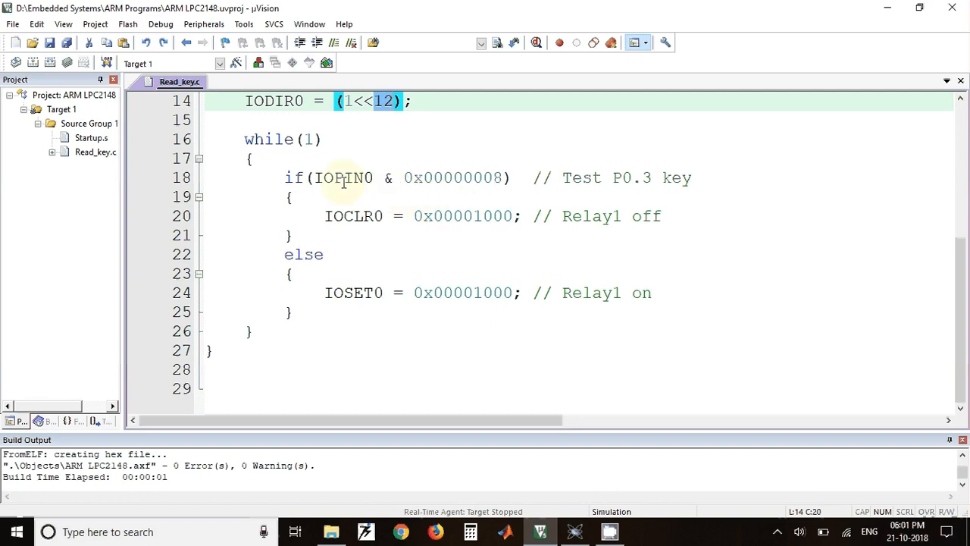
double_click(342, 177)
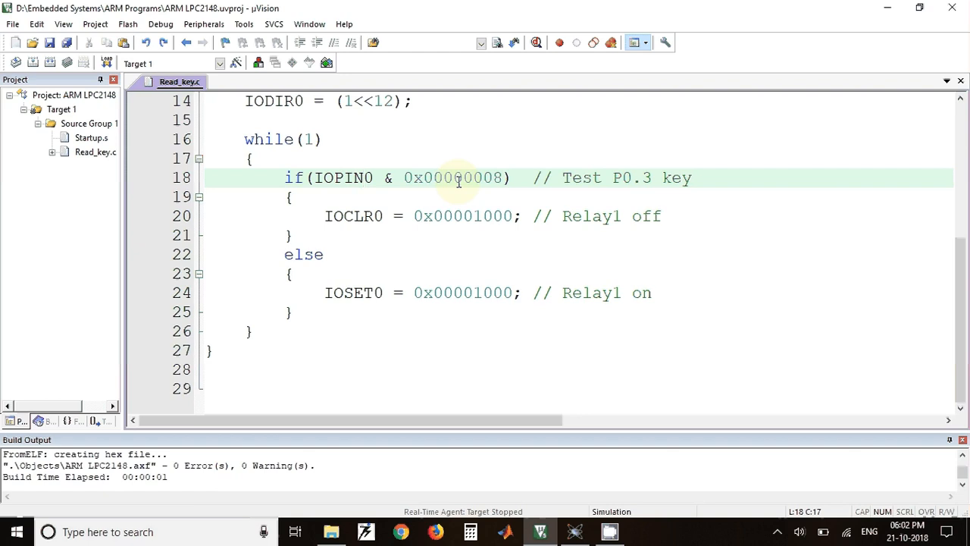
mouse_move(342, 177)
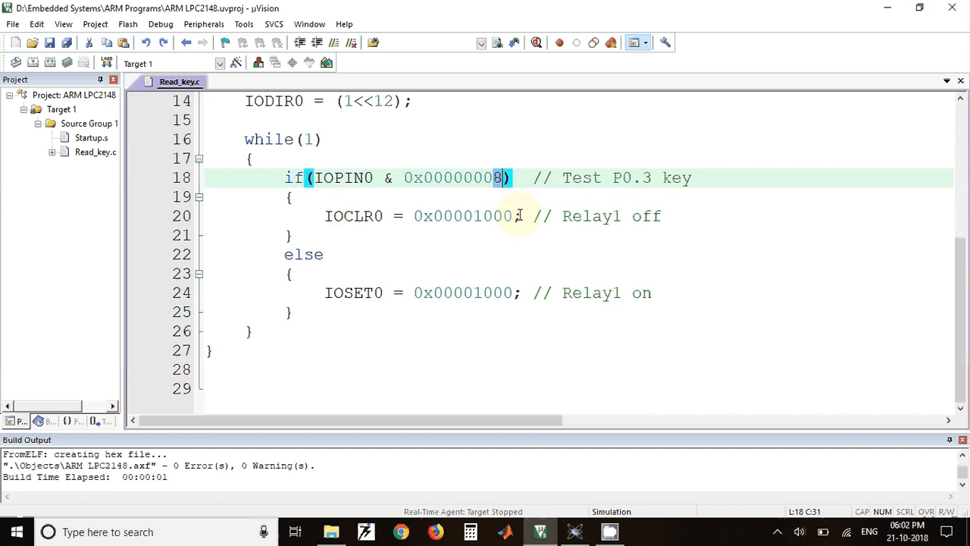
mouse_move(372, 215)
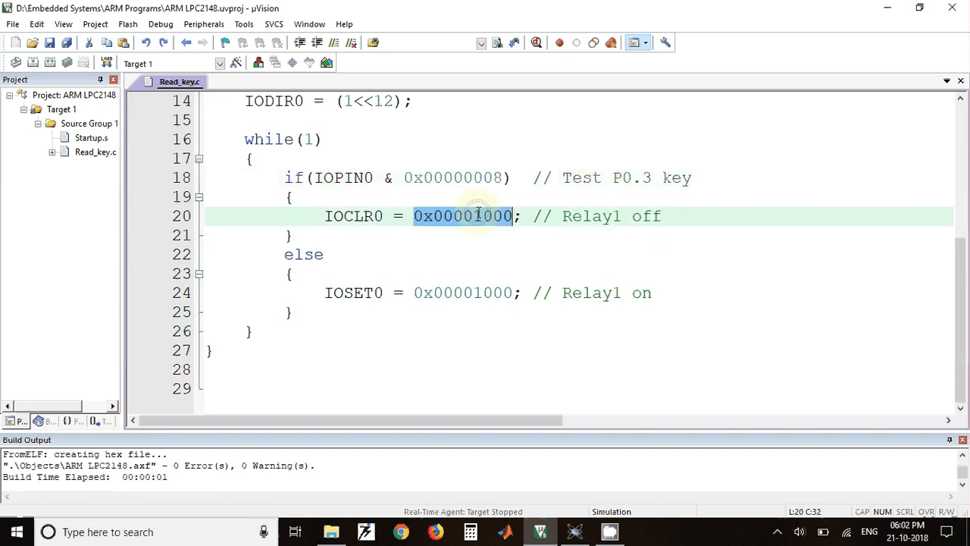
left_click(479, 215)
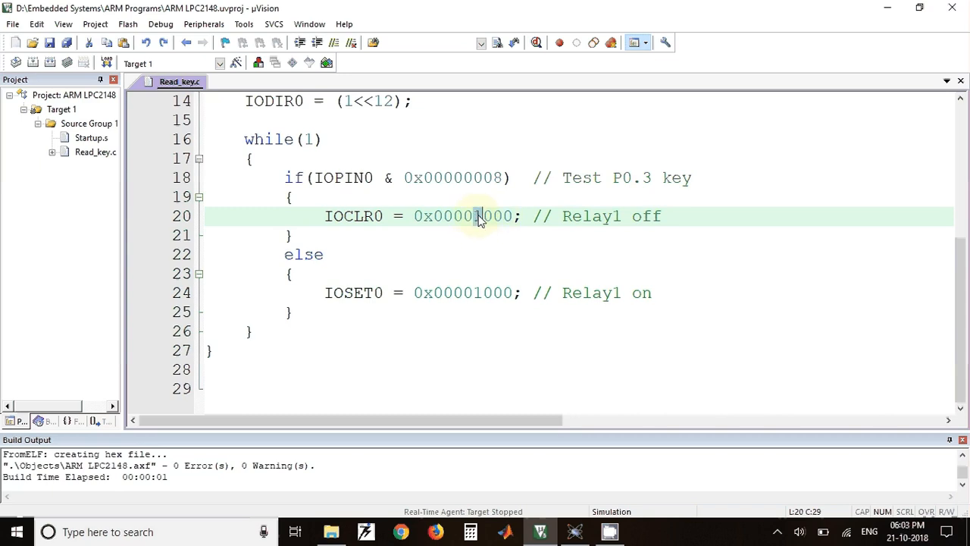
mouse_move(326, 216)
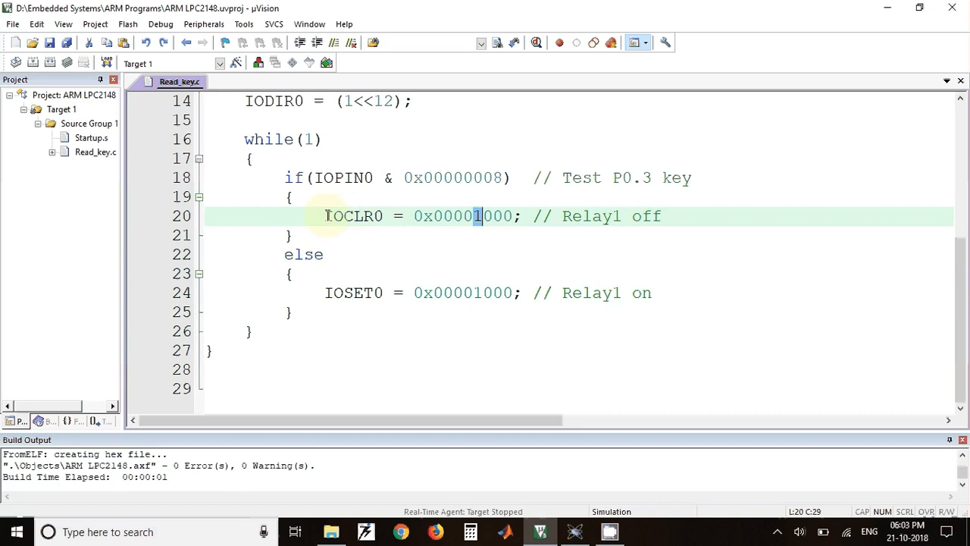
double_click(353, 216)
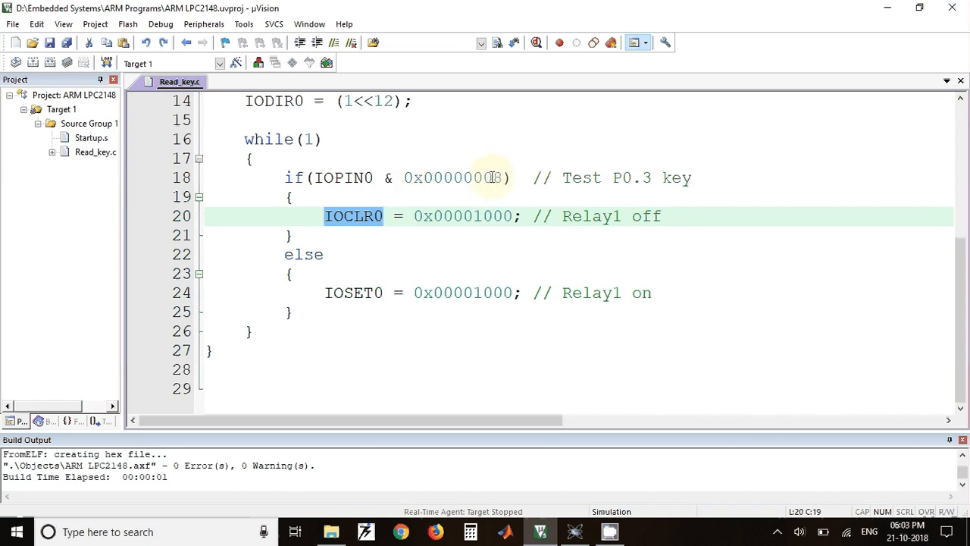
mouse_move(357, 254)
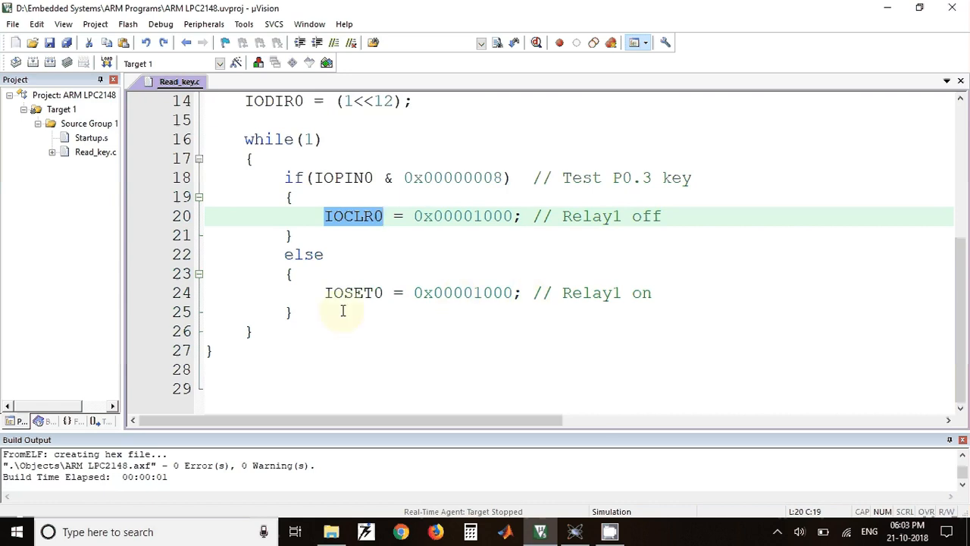
double_click(353, 292)
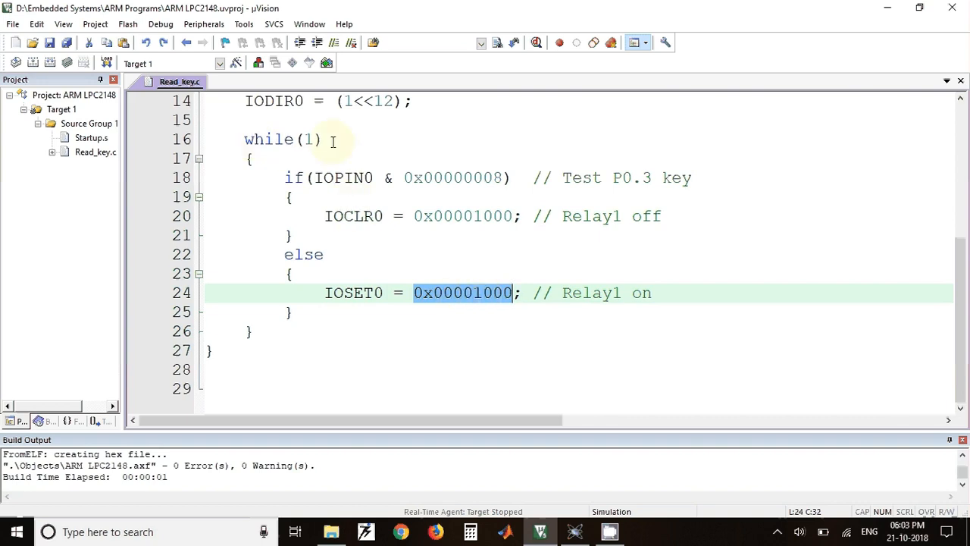
mouse_move(397, 221)
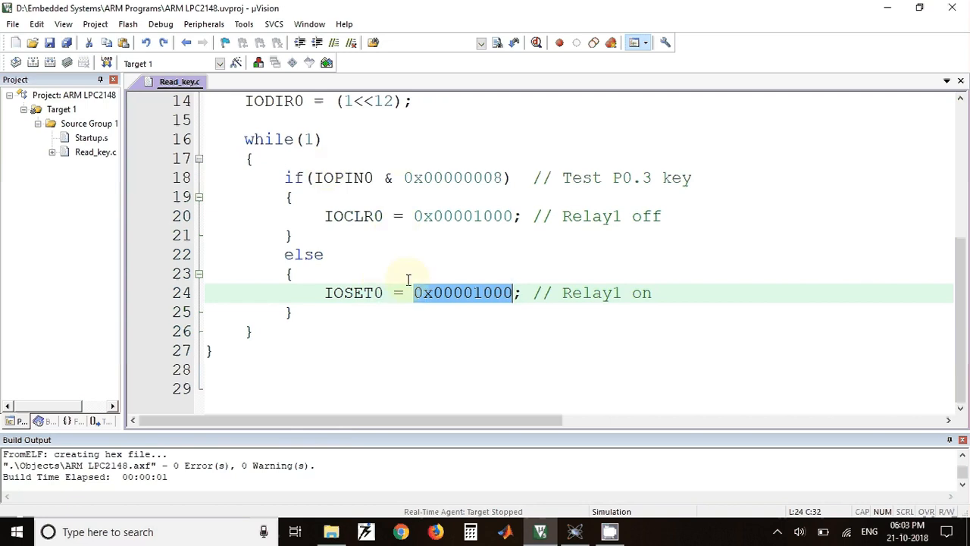
mouse_move(297, 165)
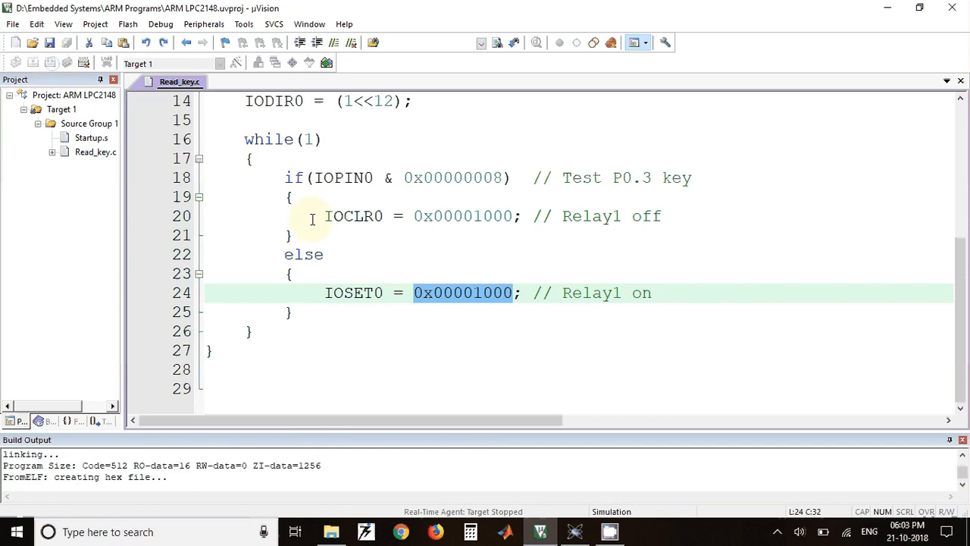
key("alt+tab")
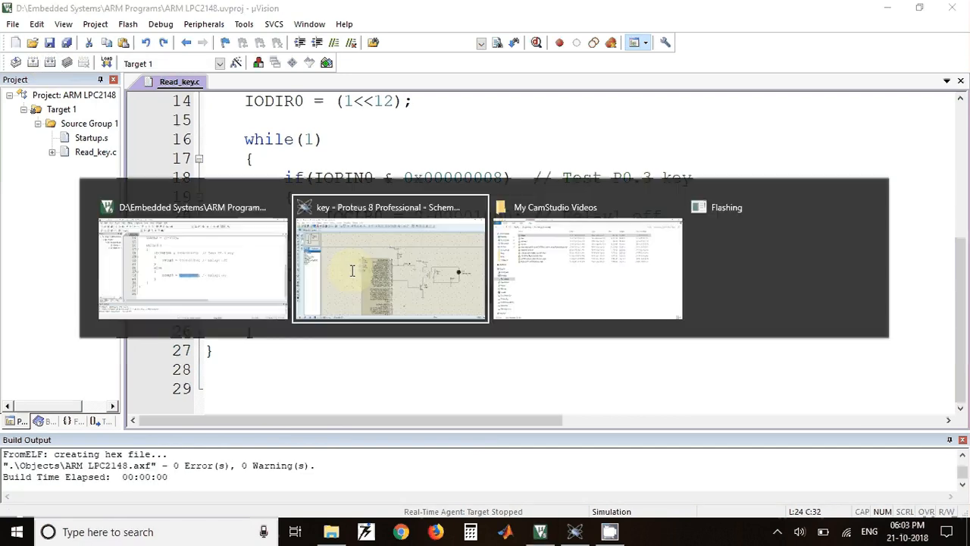
Step: Assign ARM LPC2148.hex as the program file of microcontroller U1 and confirm
left_click(391, 261)
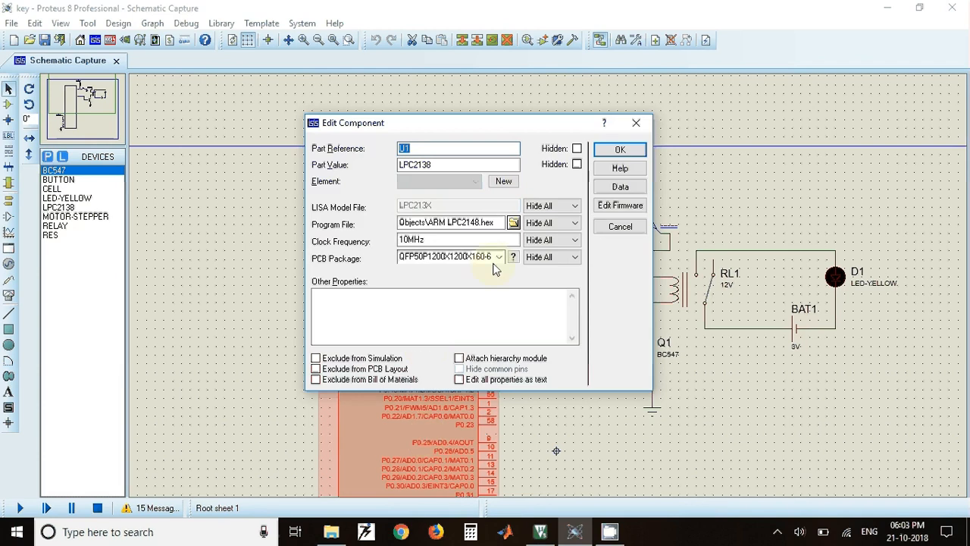
left_click(512, 221)
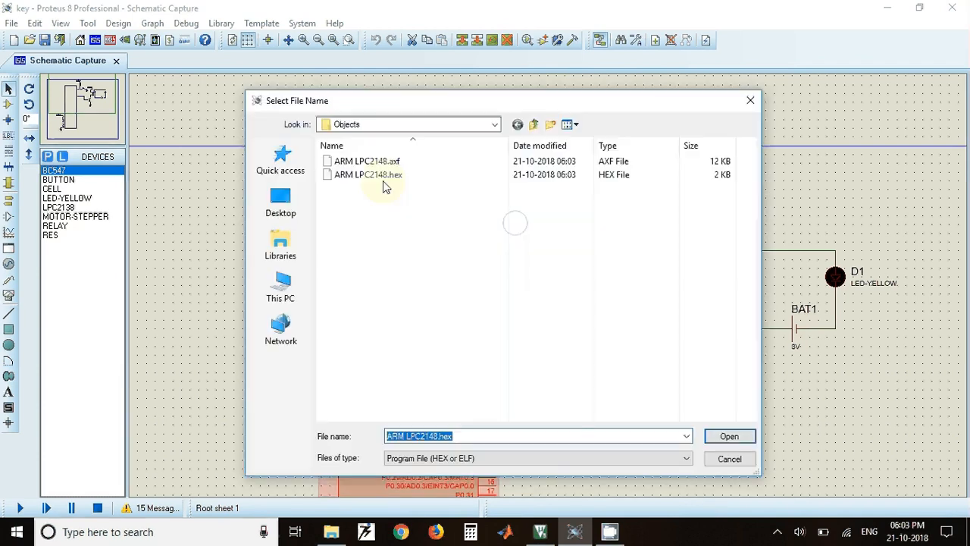
left_click(728, 437)
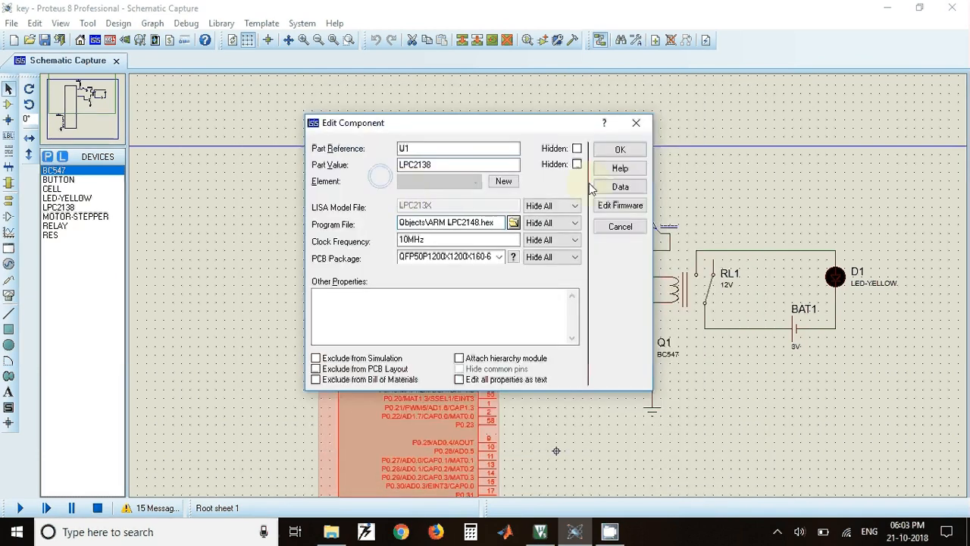
left_click(618, 149)
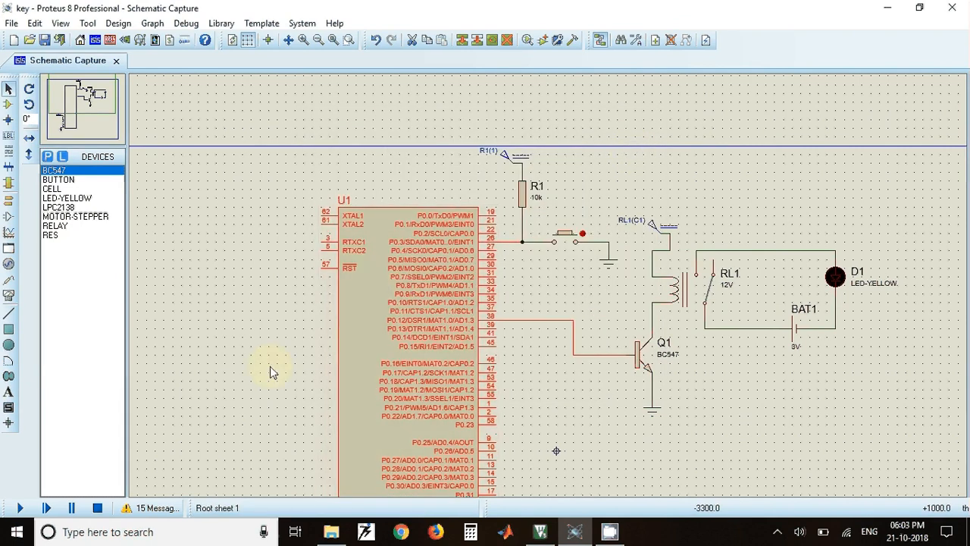
Step: Start the key-relay circuit simulation with the Play button
left_click(18, 508)
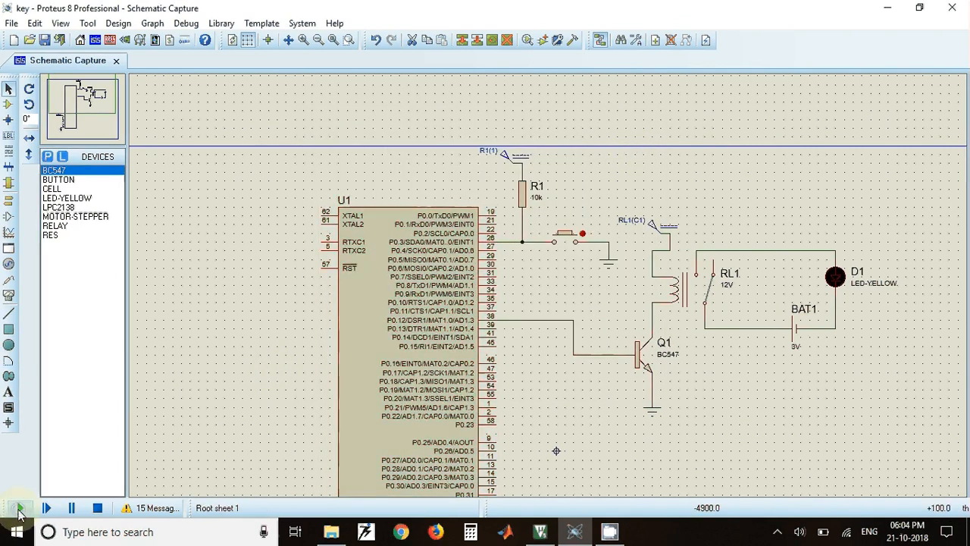
left_click(19, 507)
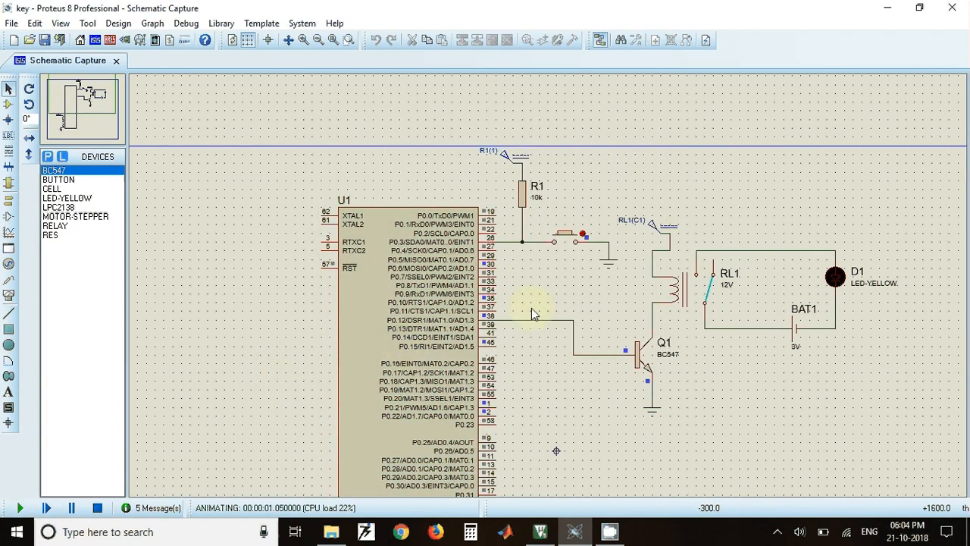